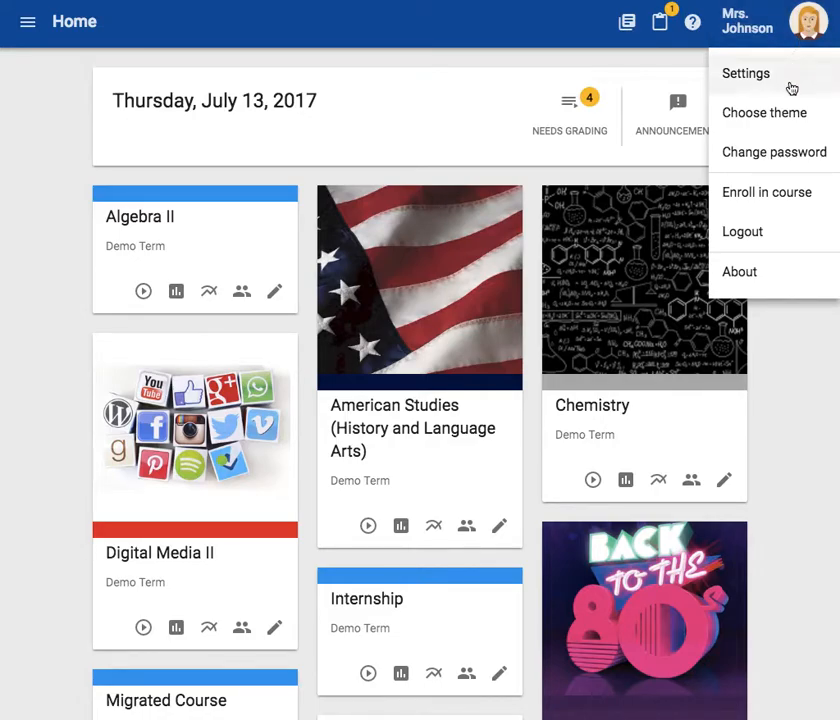
- Open account Settings from the profile menu and scroll to Notifications Preferences
{"action": "left_click", "coordinate": [746, 73]}
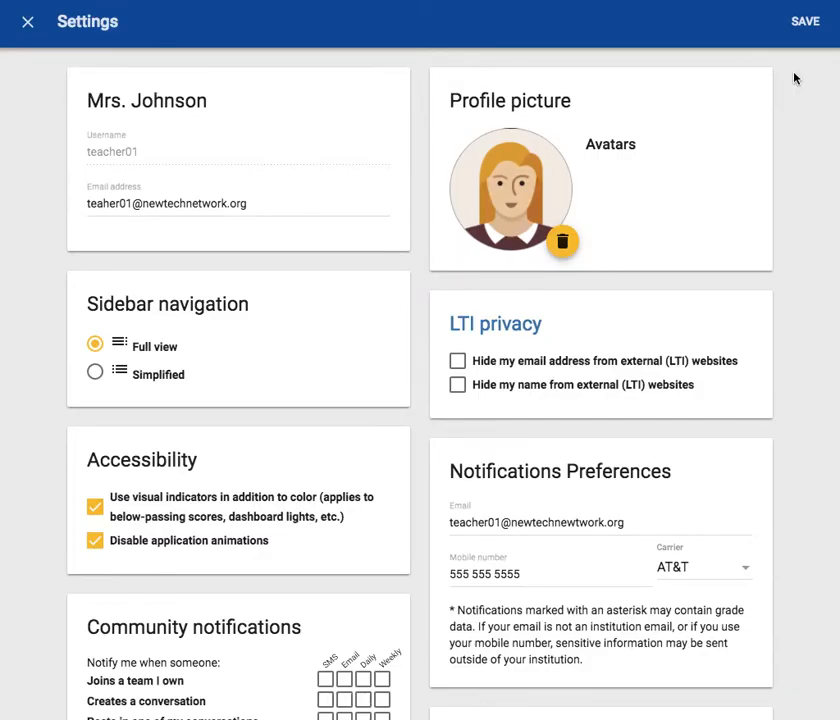
{"action": "scroll", "scroll_direction": "down", "scroll_amount": 3}
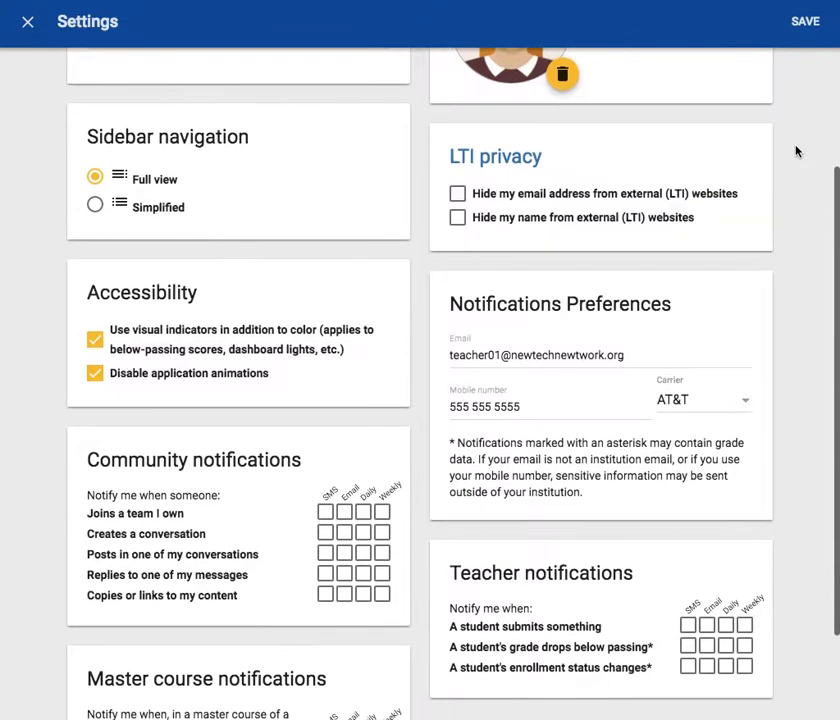
{"action": "mouse_move", "coordinate": [794, 153]}
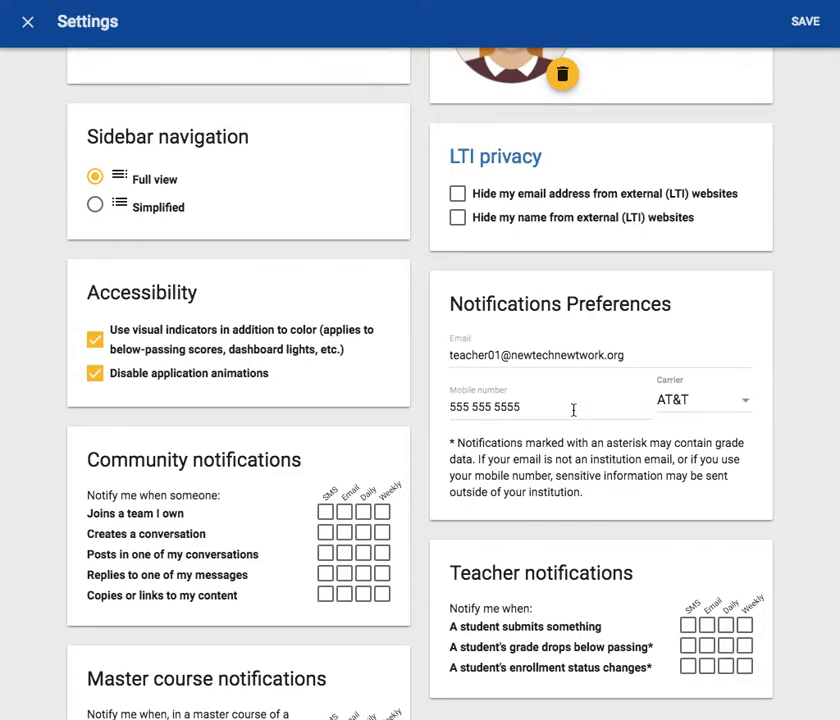
{"action": "mouse_move", "coordinate": [437, 439]}
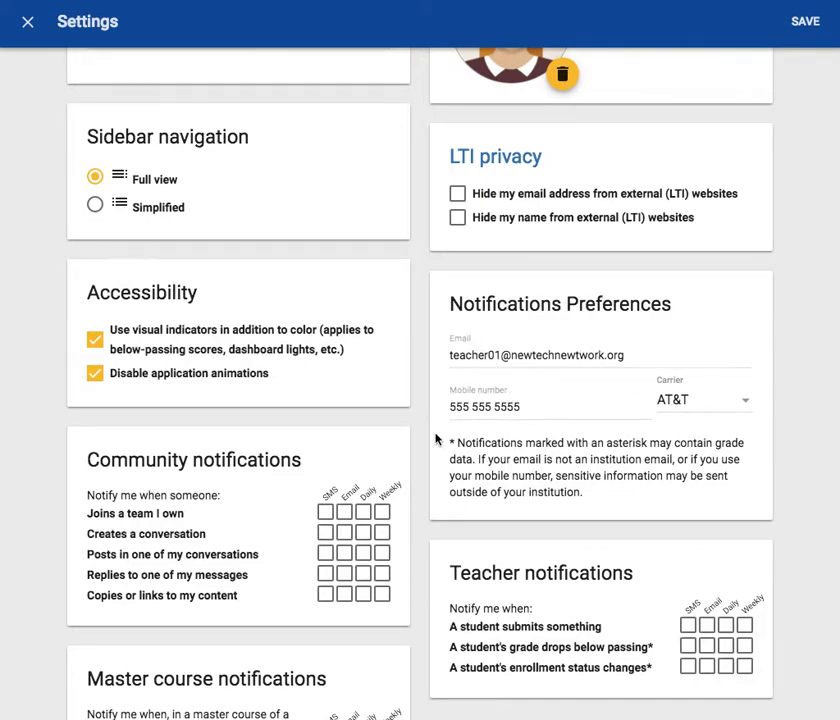
{"action": "mouse_move", "coordinate": [680, 438]}
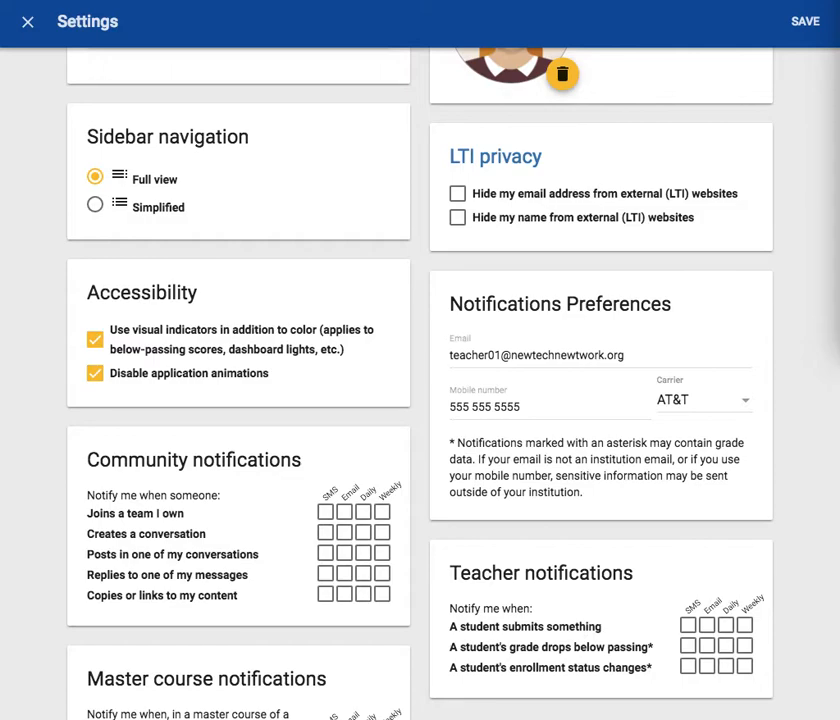
{"action": "scroll", "scroll_direction": "down", "scroll_amount": 3}
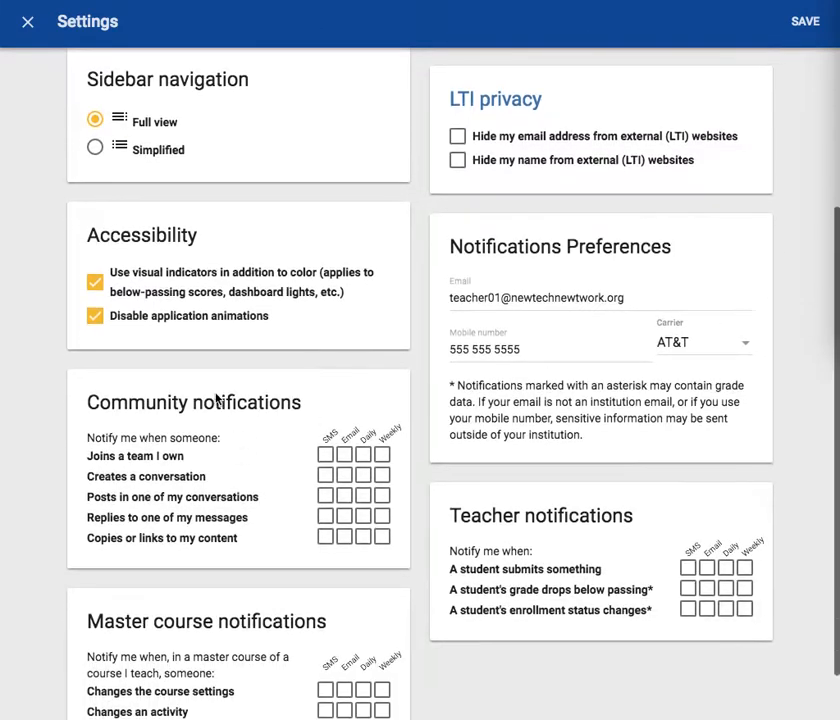
{"action": "mouse_move", "coordinate": [292, 372]}
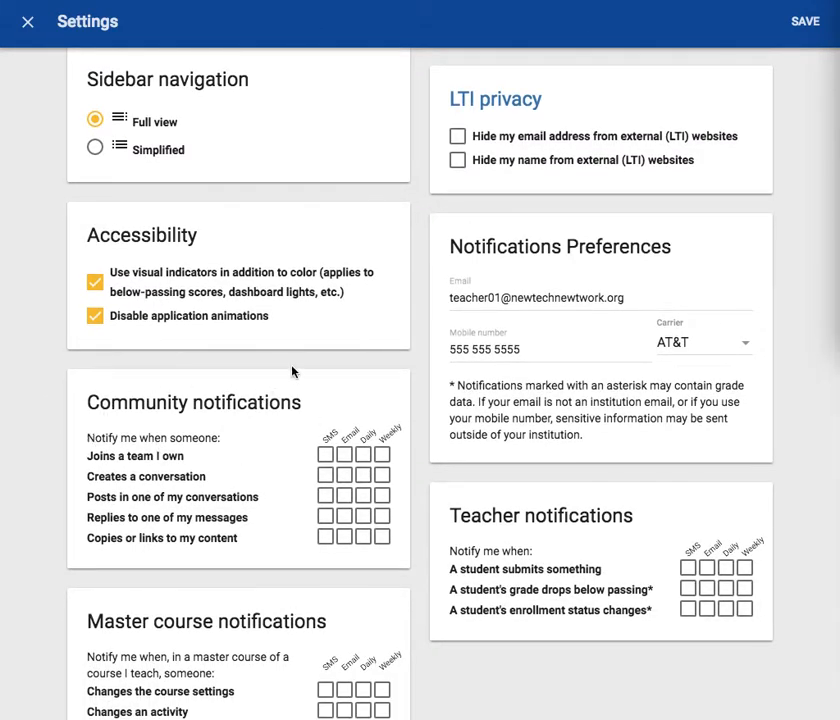
{"action": "mouse_move", "coordinate": [199, 463]}
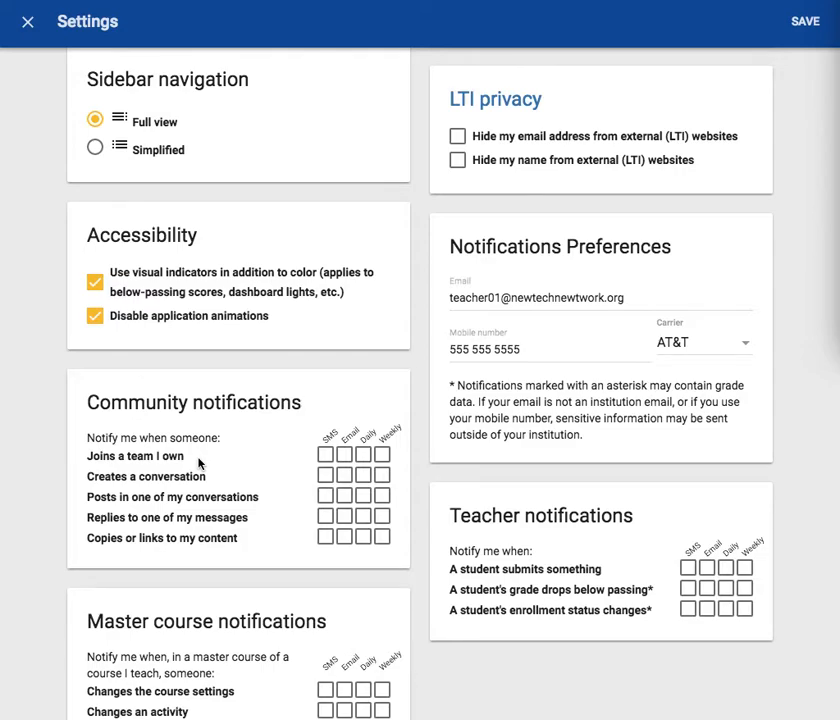
{"action": "mouse_move", "coordinate": [184, 482]}
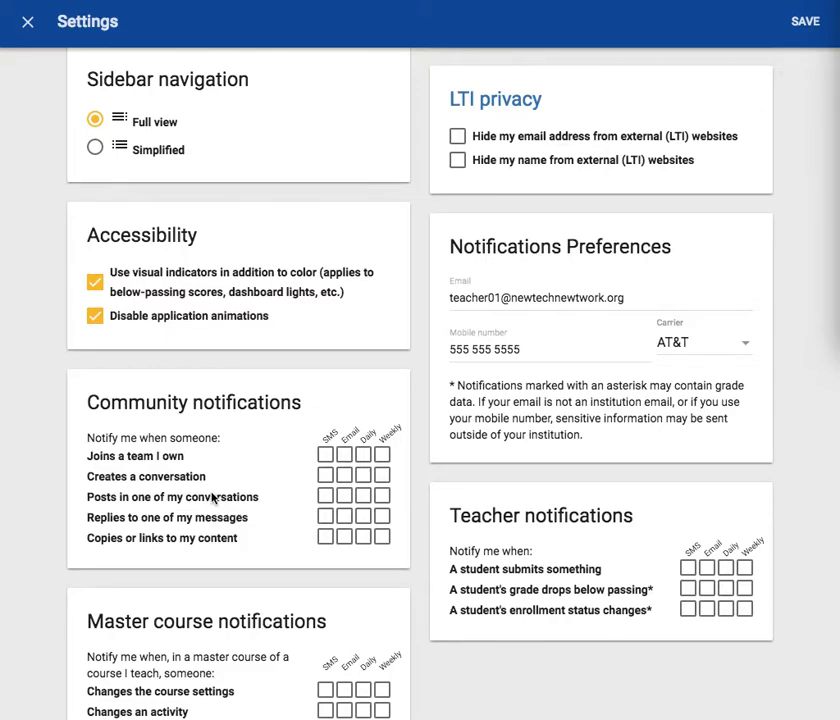
{"action": "mouse_move", "coordinate": [247, 530]}
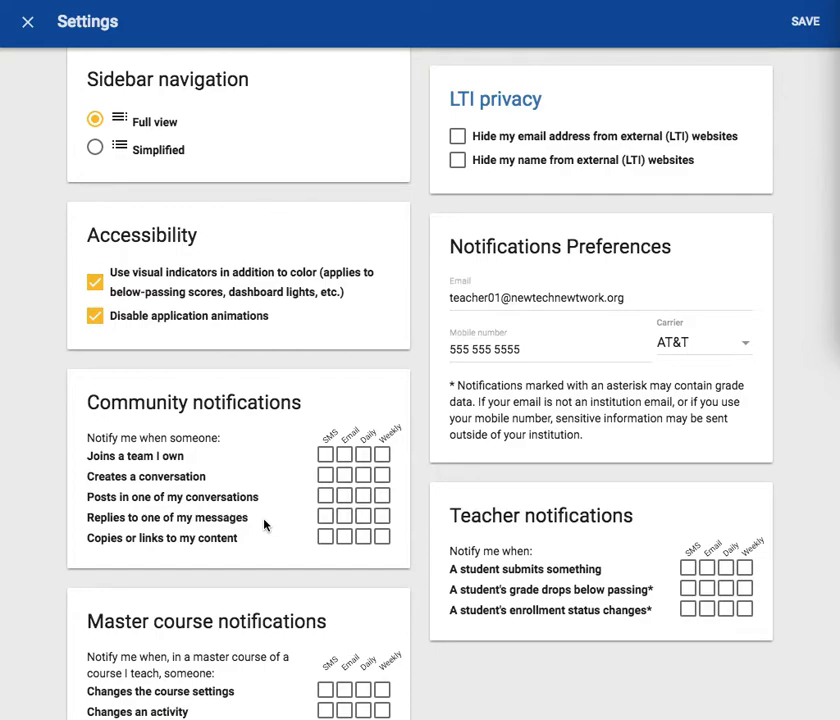
{"action": "mouse_move", "coordinate": [308, 459]}
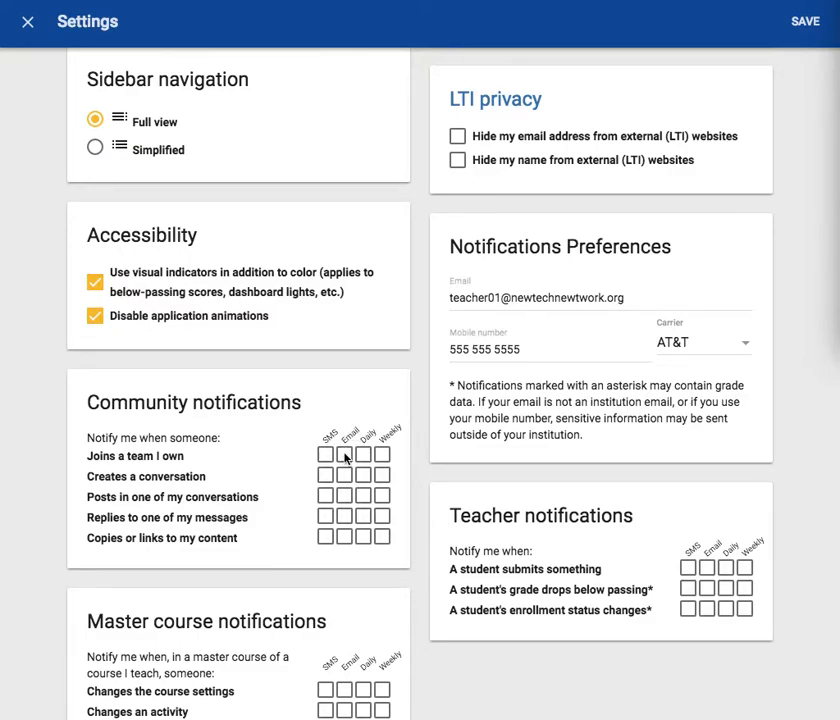
{"action": "mouse_move", "coordinate": [370, 440]}
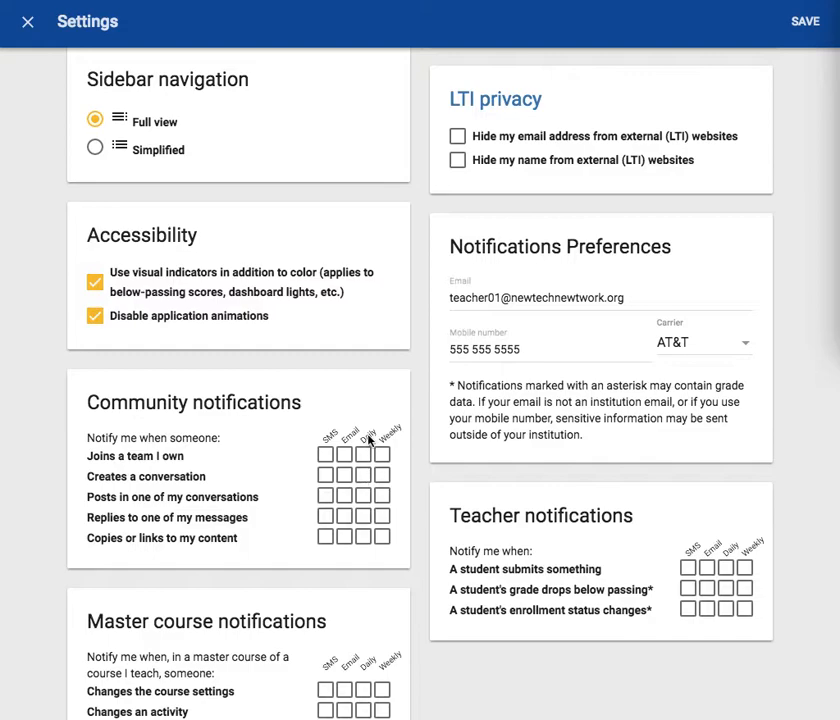
{"action": "mouse_move", "coordinate": [388, 455]}
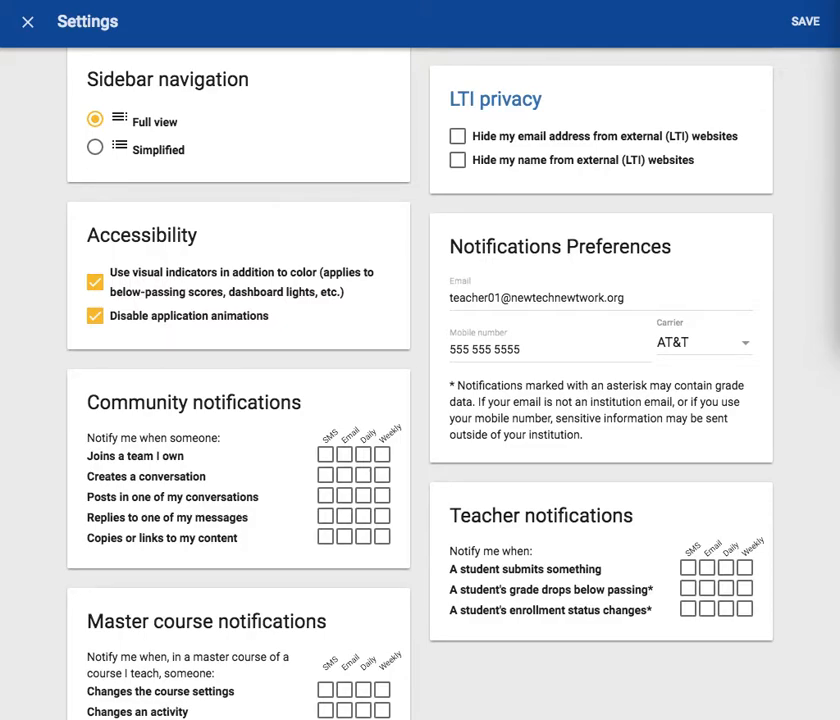
{"action": "mouse_move", "coordinate": [302, 440]}
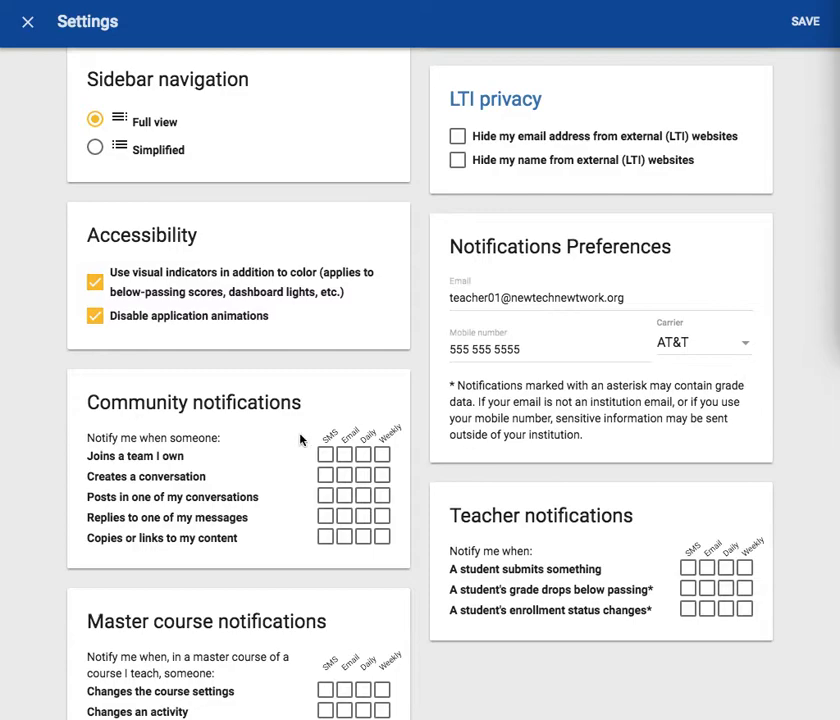
- Enable SMS and email alerts for 'Joins a team I own' and alerts for 'Creates a conversation'
{"action": "left_click", "coordinate": [325, 455]}
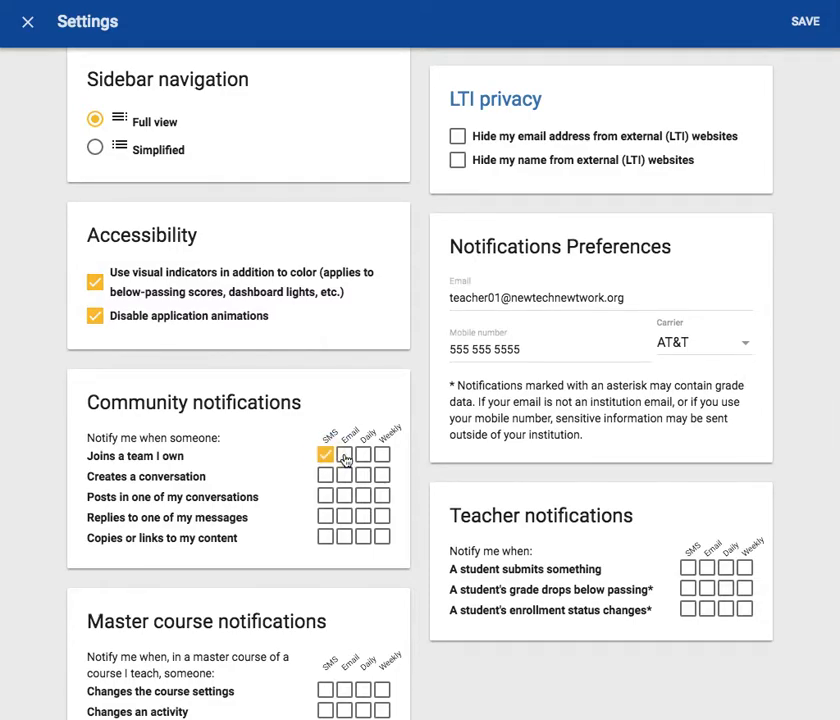
{"action": "left_click", "coordinate": [349, 455]}
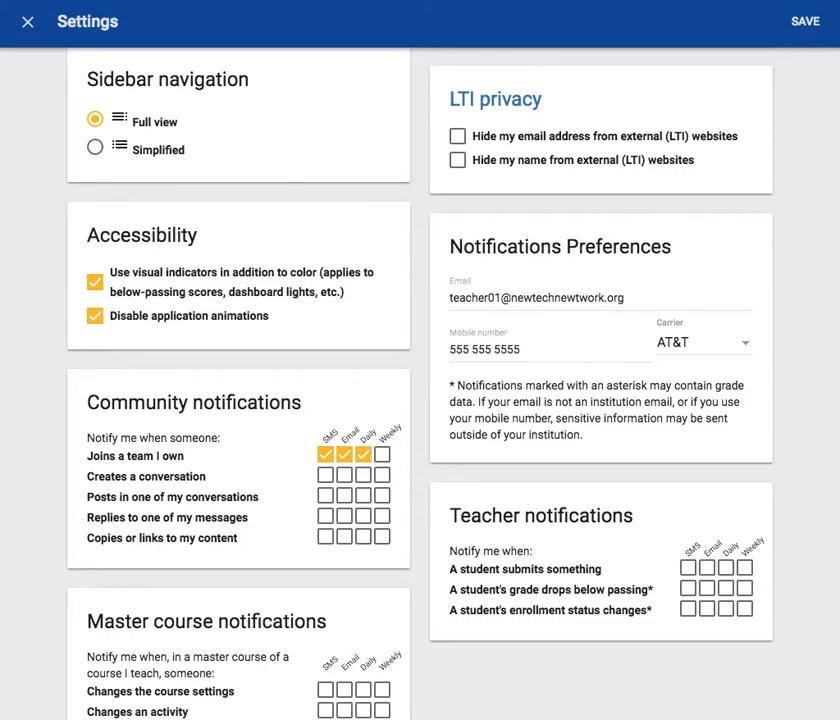
{"action": "mouse_move", "coordinate": [621, 375]}
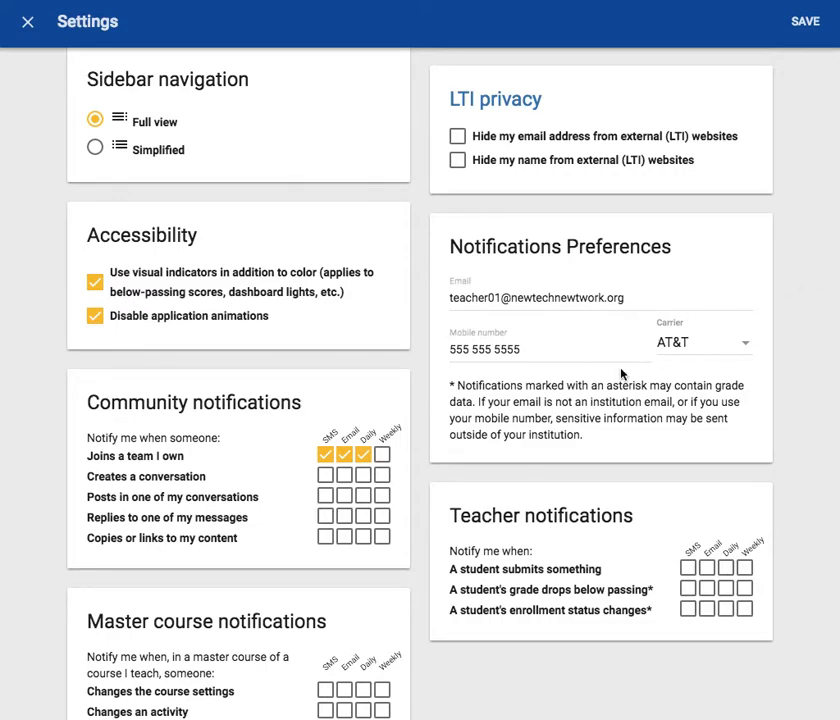
{"action": "mouse_move", "coordinate": [418, 432]}
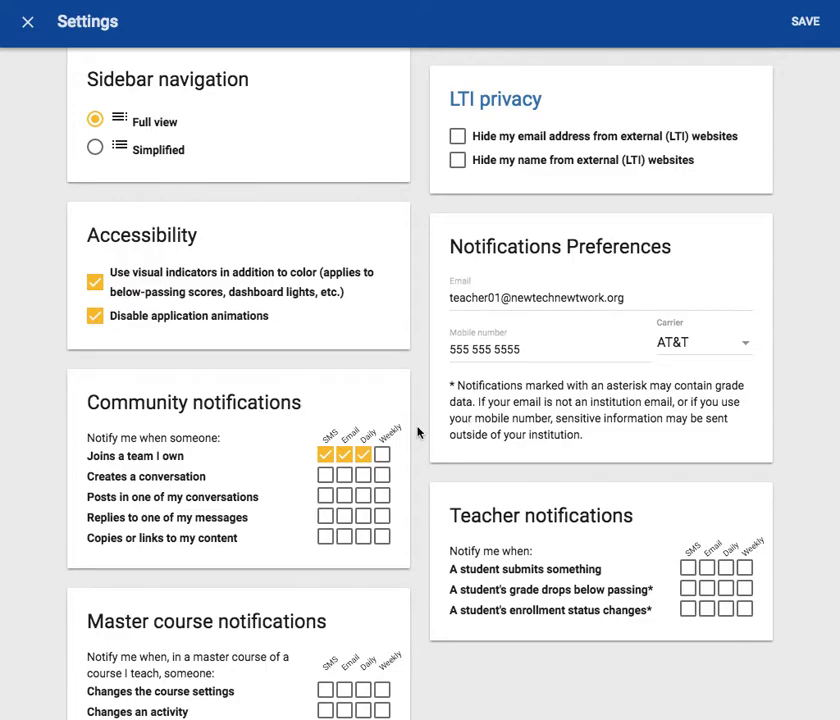
{"action": "left_click", "coordinate": [324, 476]}
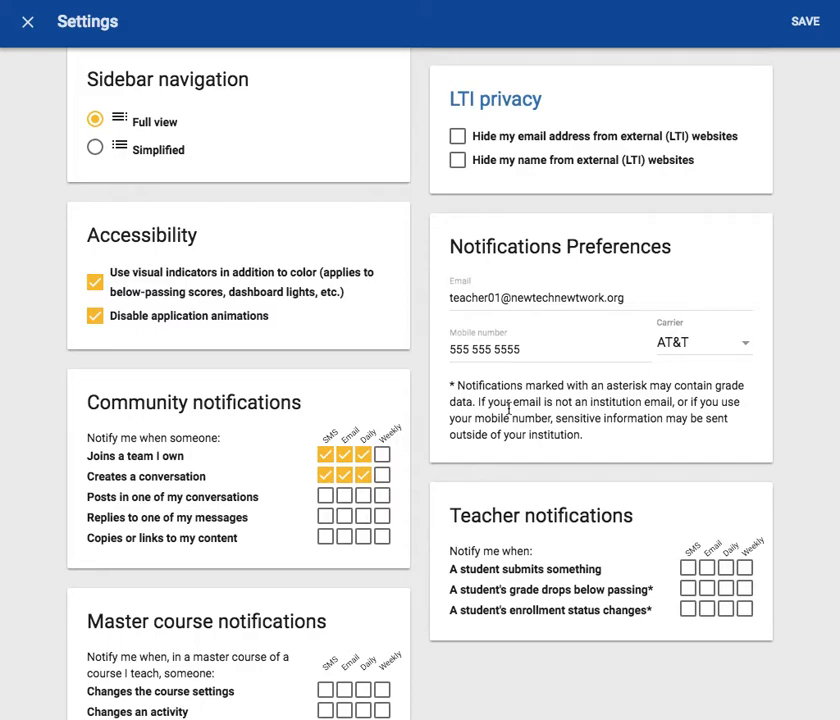
- Enable text alerts for 'Replies to one of my messages' and for content copies
{"action": "scroll", "scroll_direction": "down", "scroll_amount": 3}
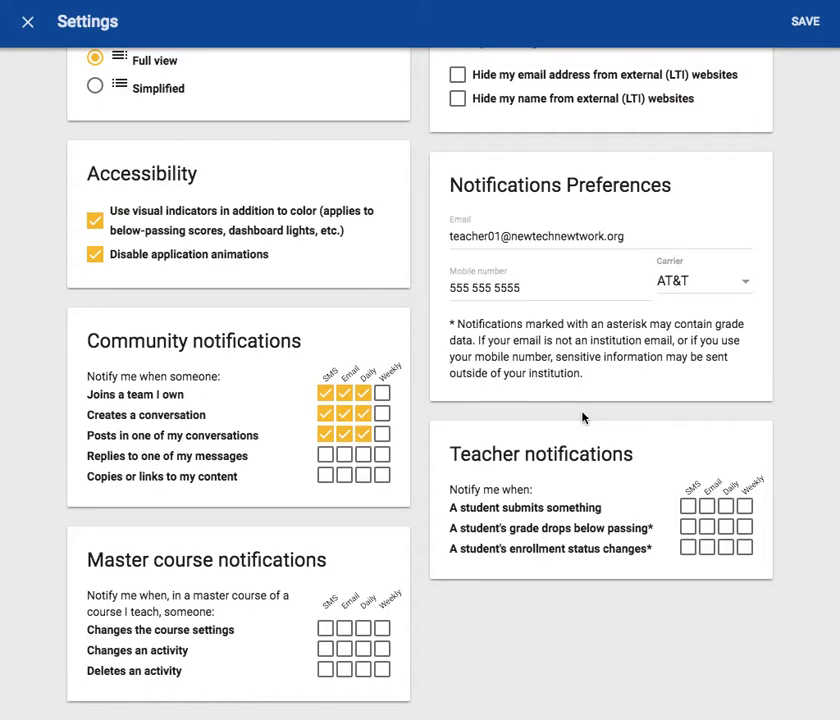
{"action": "mouse_move", "coordinate": [558, 429]}
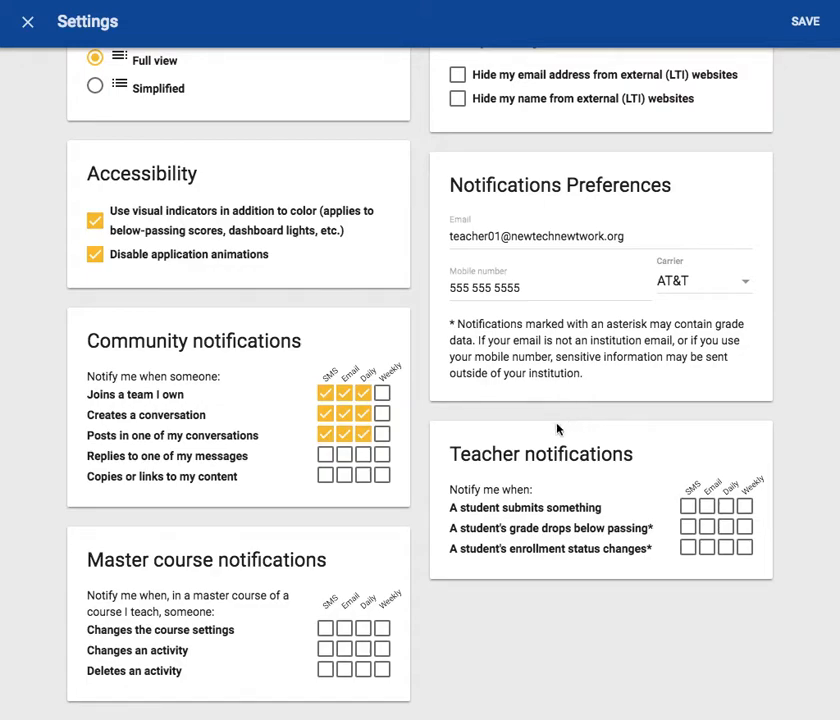
{"action": "mouse_move", "coordinate": [325, 463]}
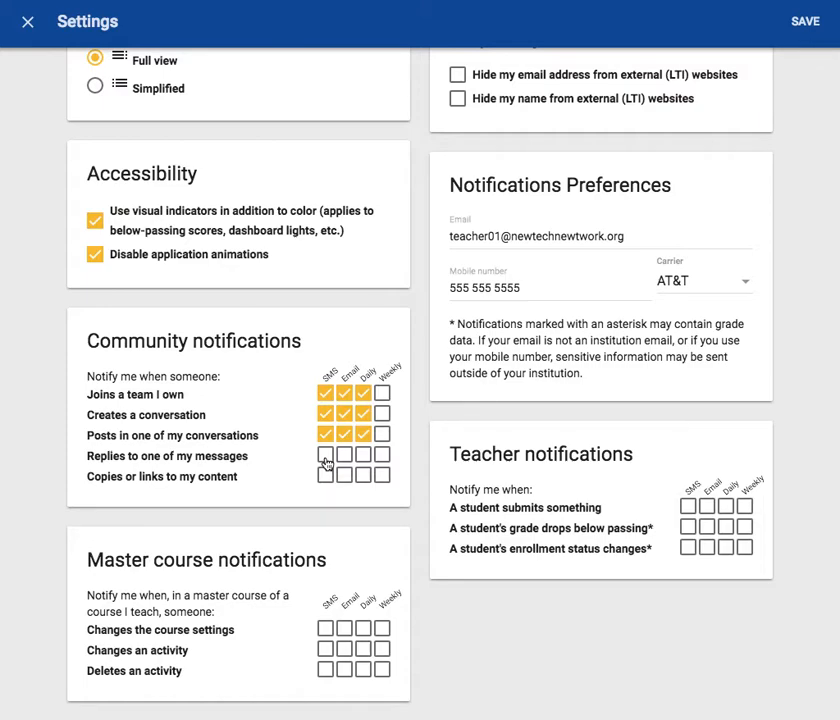
{"action": "left_click", "coordinate": [325, 455]}
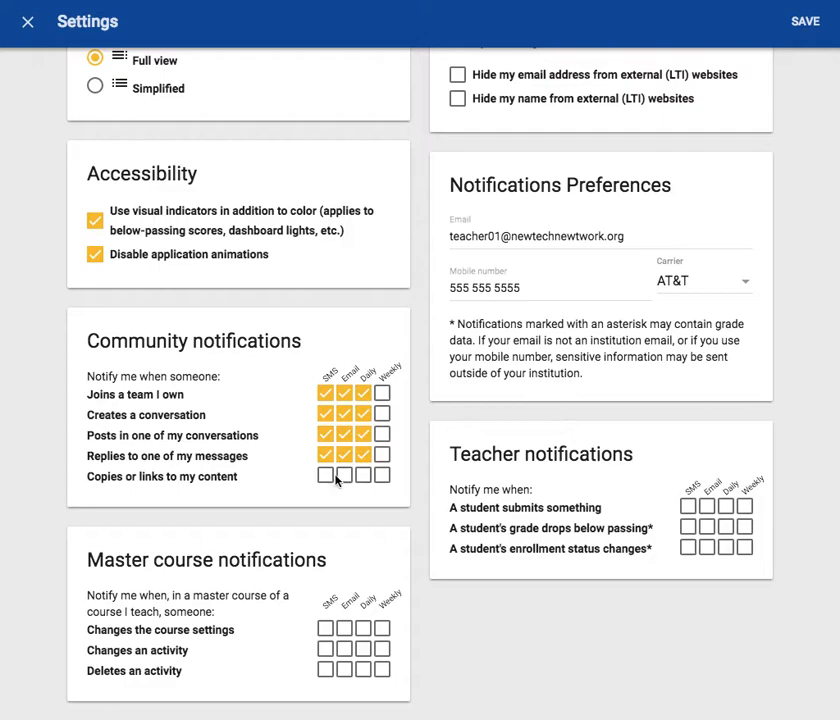
{"action": "left_click", "coordinate": [326, 475]}
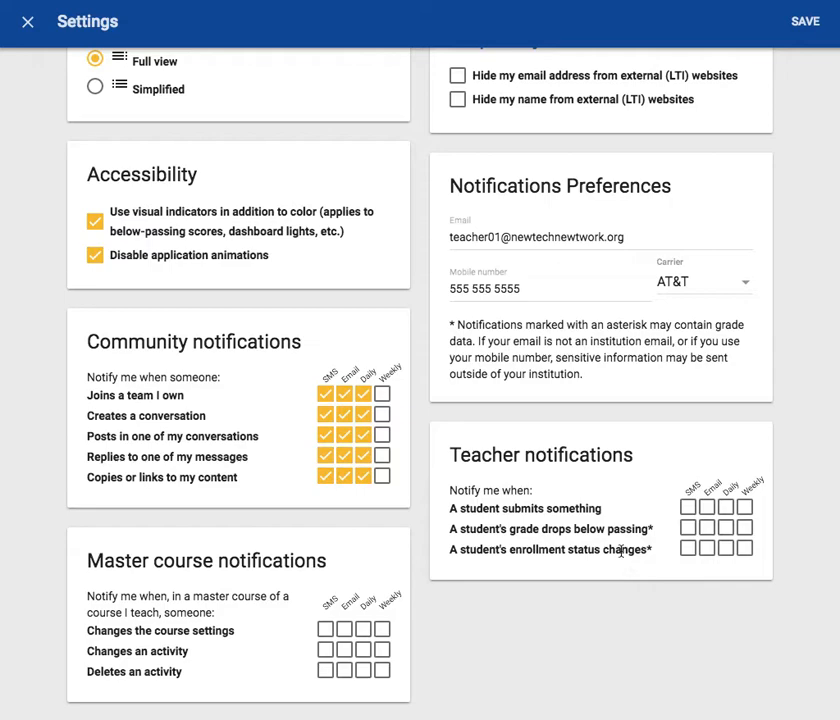
{"action": "mouse_move", "coordinate": [791, 448]}
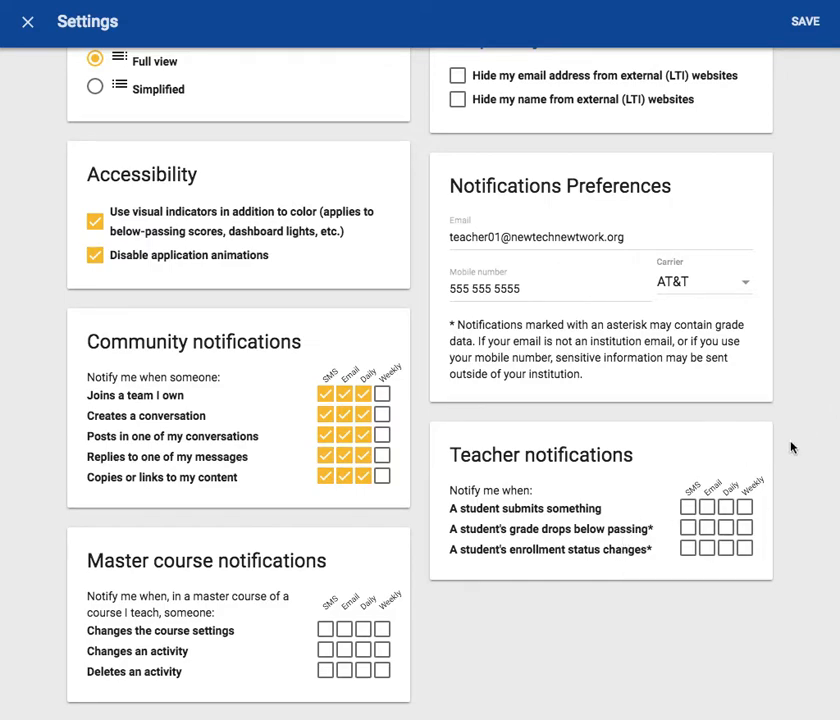
{"action": "mouse_move", "coordinate": [757, 466]}
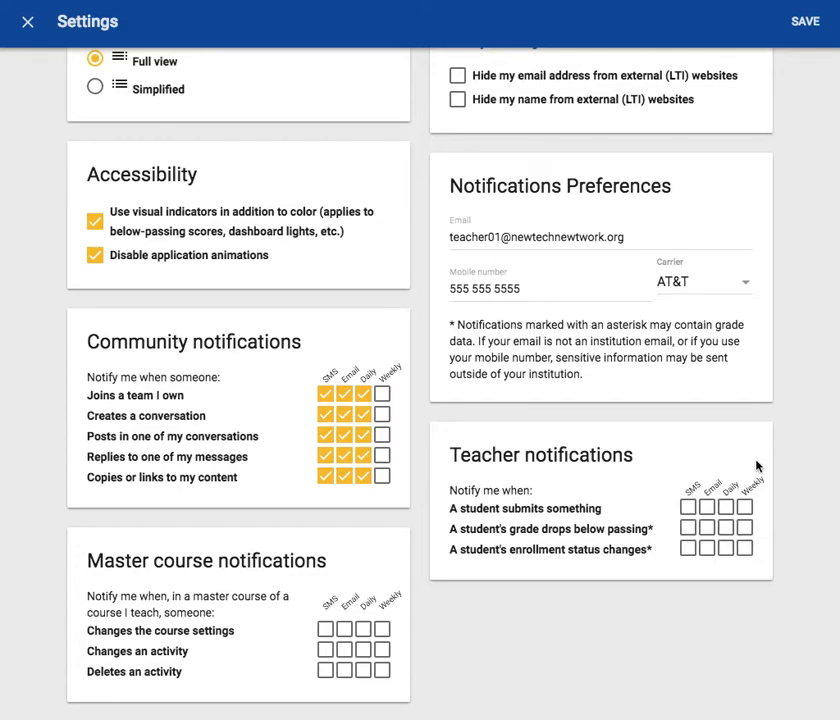
{"action": "mouse_move", "coordinate": [713, 508]}
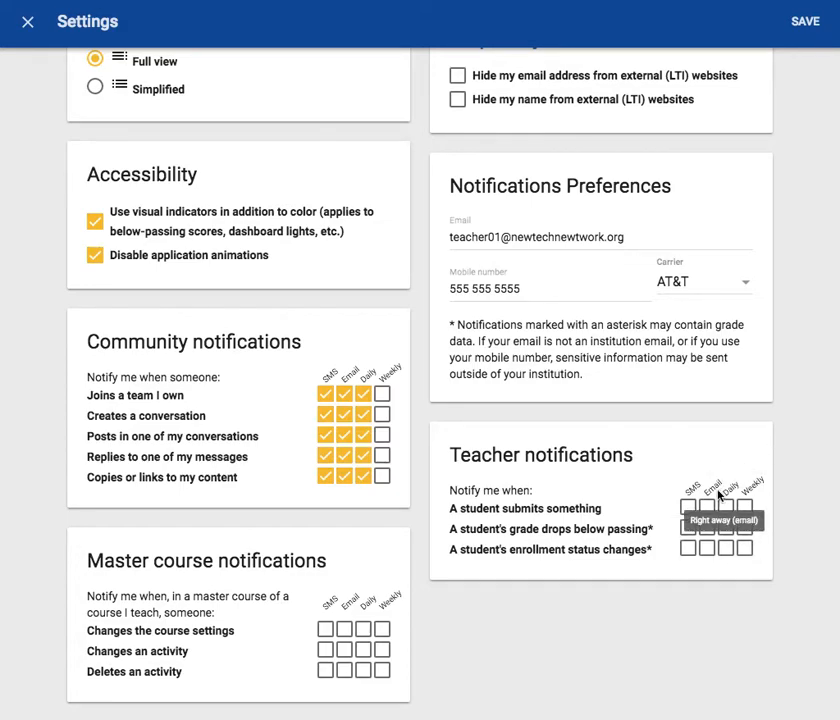
- Enable email and weekly submission alerts, plus grade-drop and enrollment-change alerts in Teacher notifications
{"action": "left_click", "coordinate": [707, 508]}
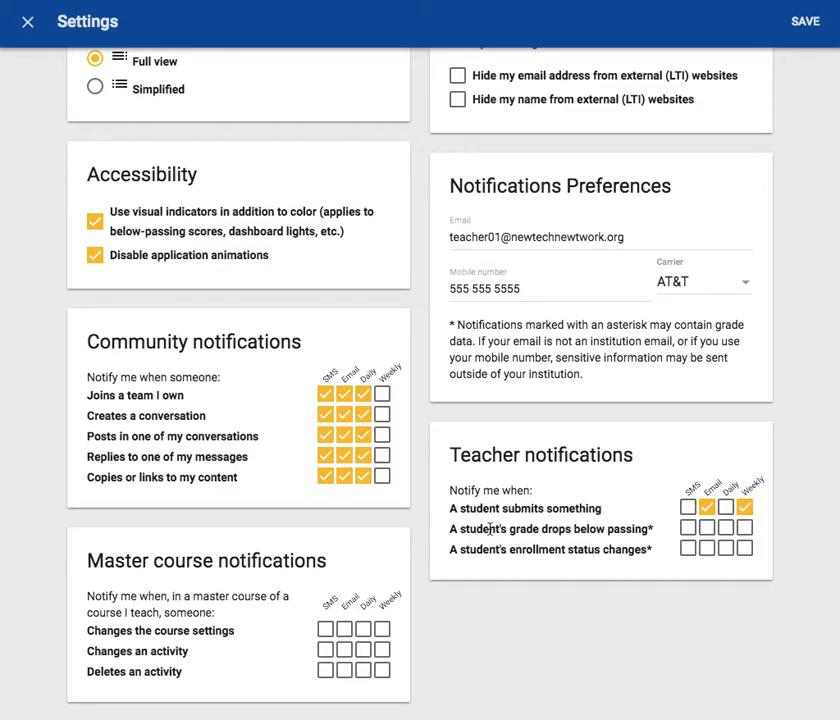
{"action": "mouse_move", "coordinate": [560, 524]}
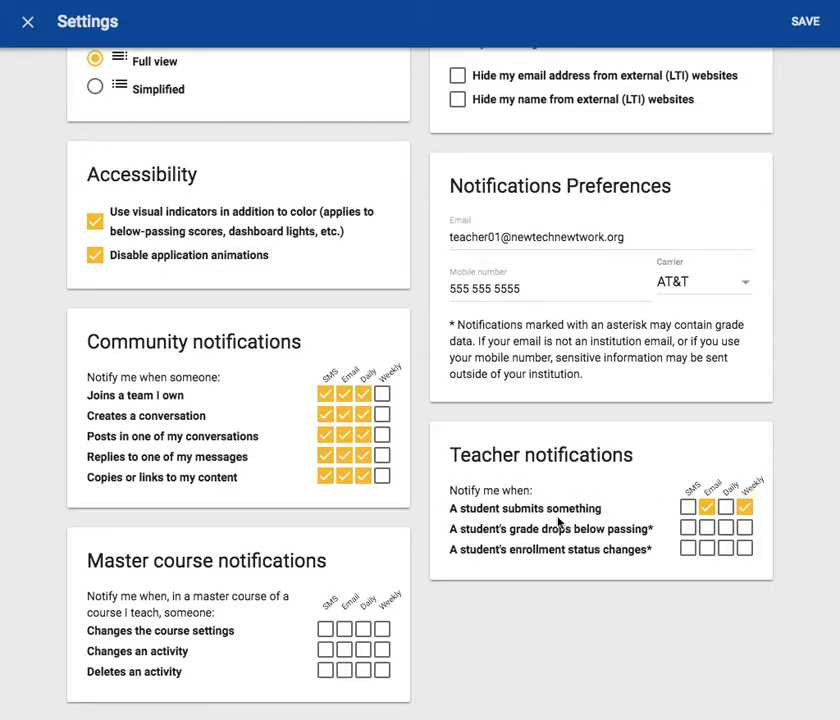
{"action": "left_click", "coordinate": [710, 508]}
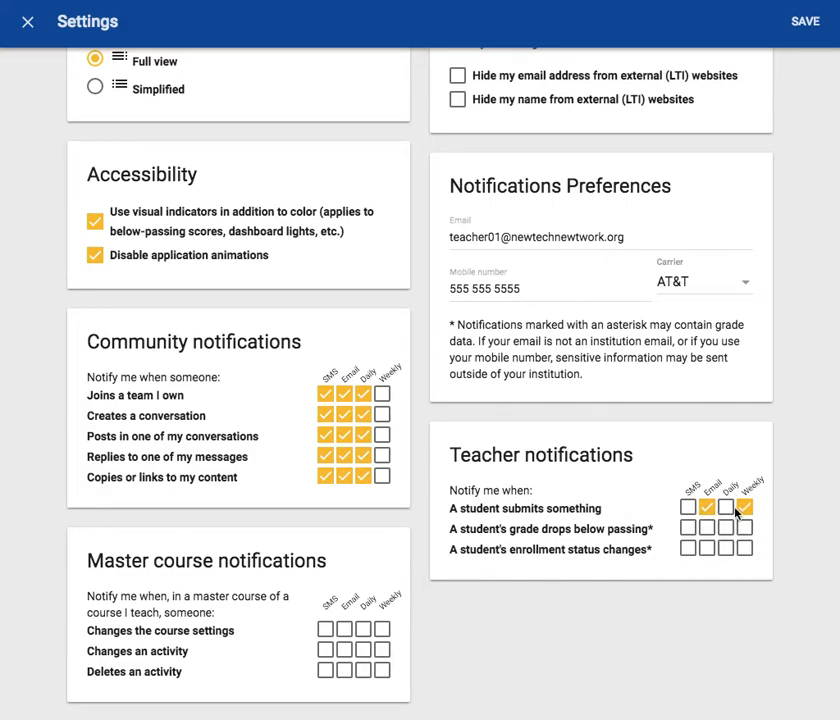
{"action": "left_click", "coordinate": [749, 508]}
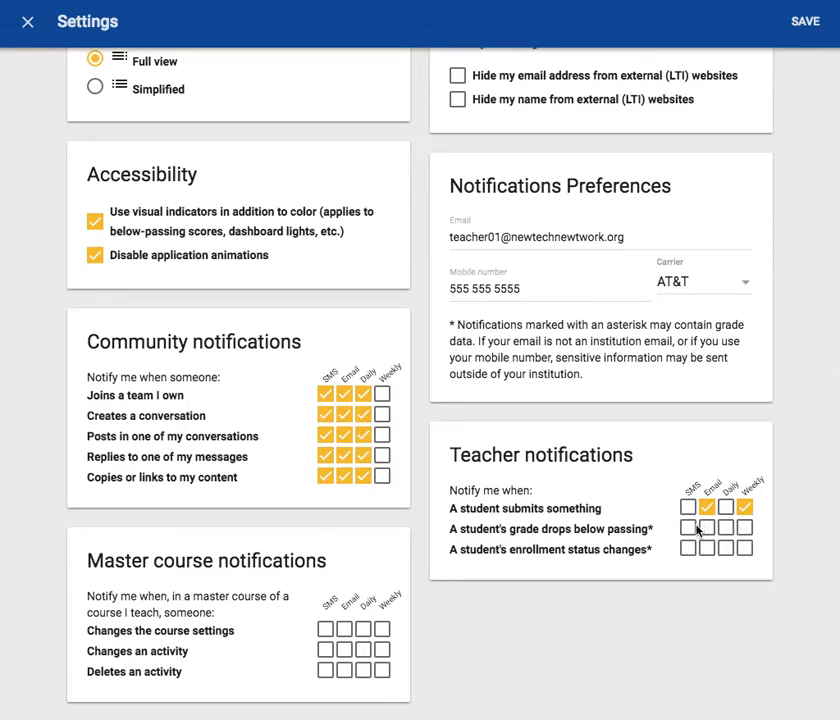
{"action": "left_click", "coordinate": [690, 528]}
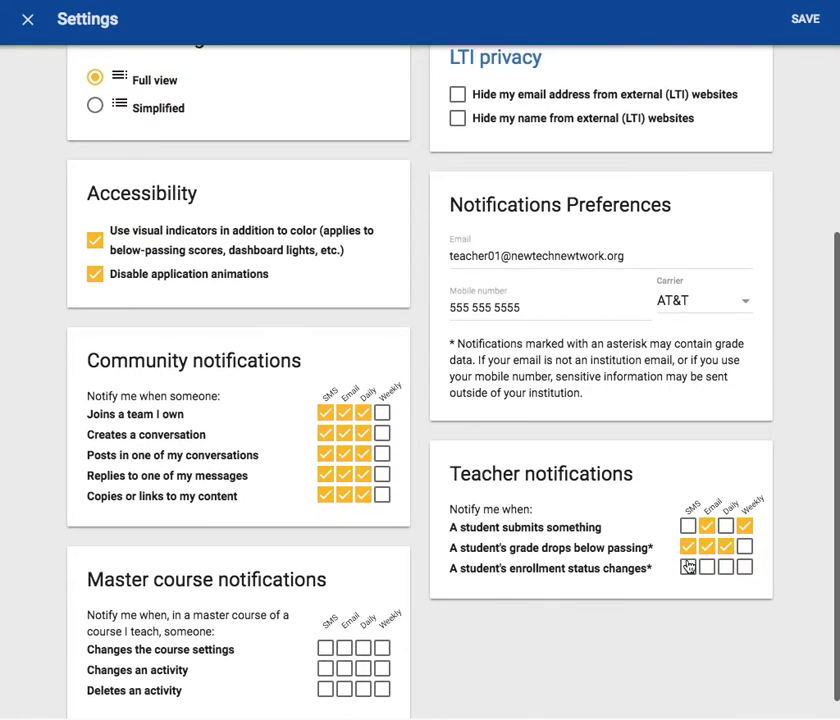
{"action": "left_click", "coordinate": [691, 568]}
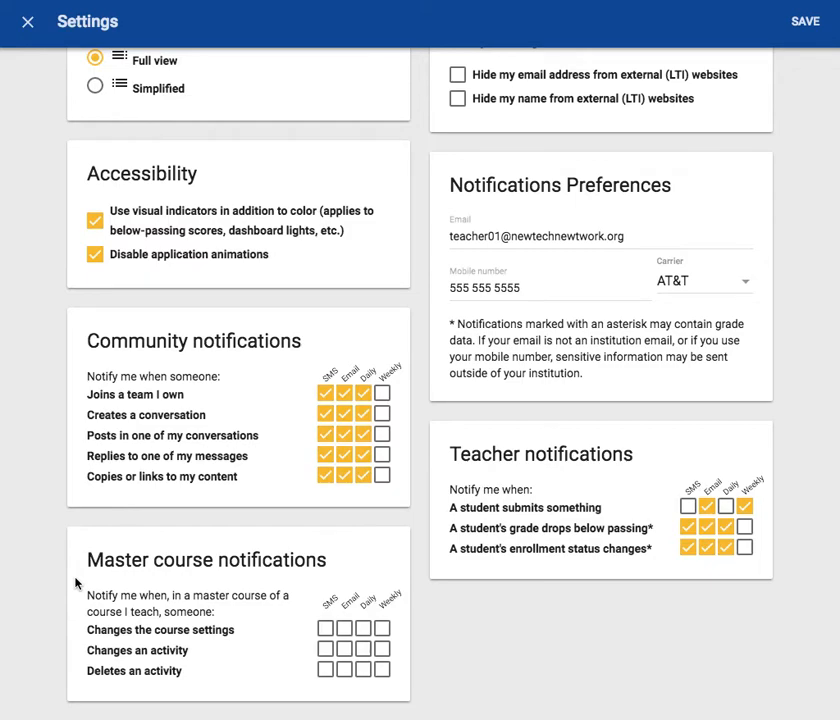
- Enable alerts for master course settings changes
{"action": "left_click", "coordinate": [325, 629]}
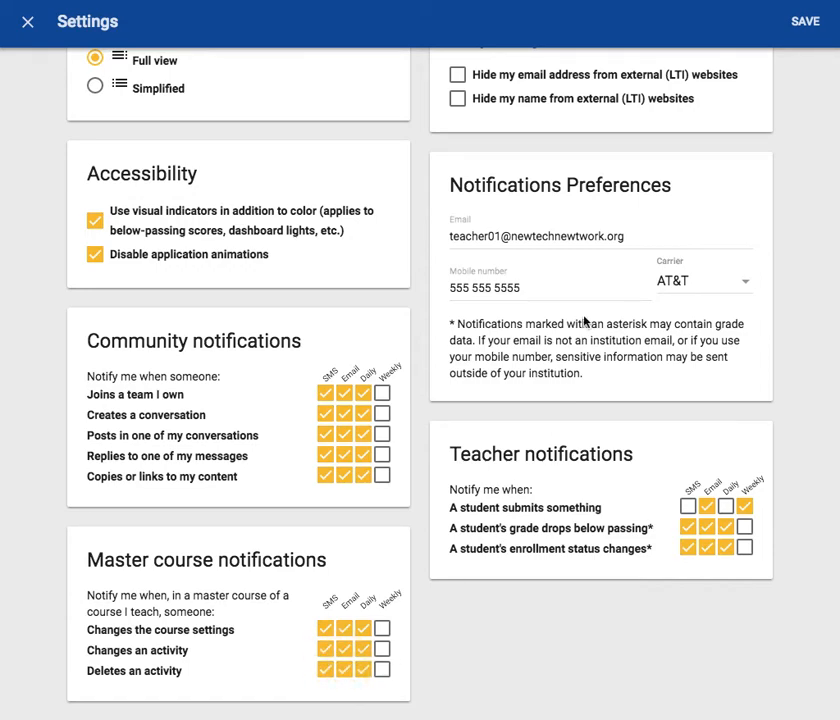
{"action": "mouse_move", "coordinate": [573, 273]}
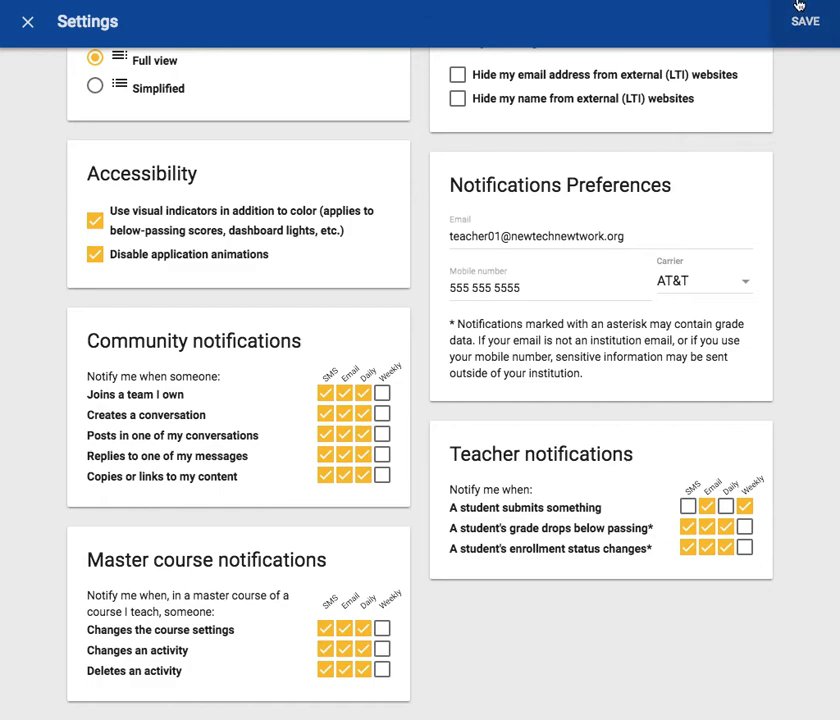
{"action": "mouse_move", "coordinate": [802, 22]}
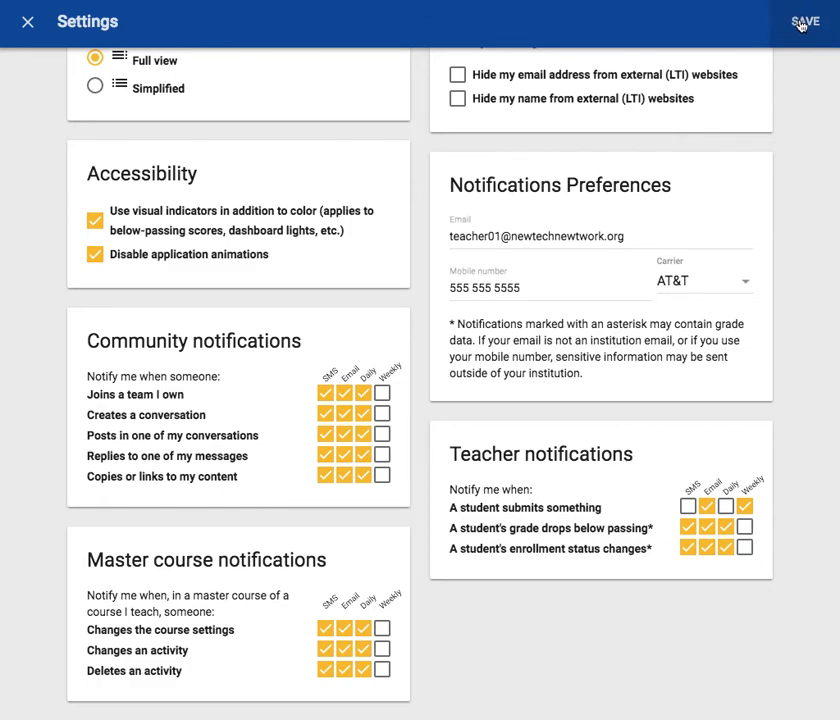
- Save the notification settings and reopen the Settings page to confirm them
{"action": "left_click", "coordinate": [804, 21]}
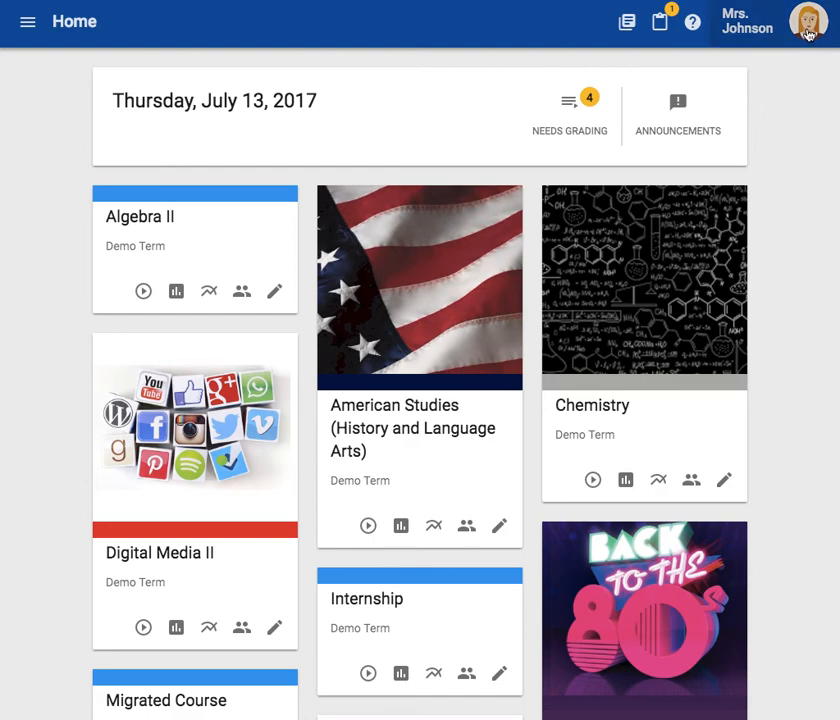
{"action": "left_click", "coordinate": [807, 24]}
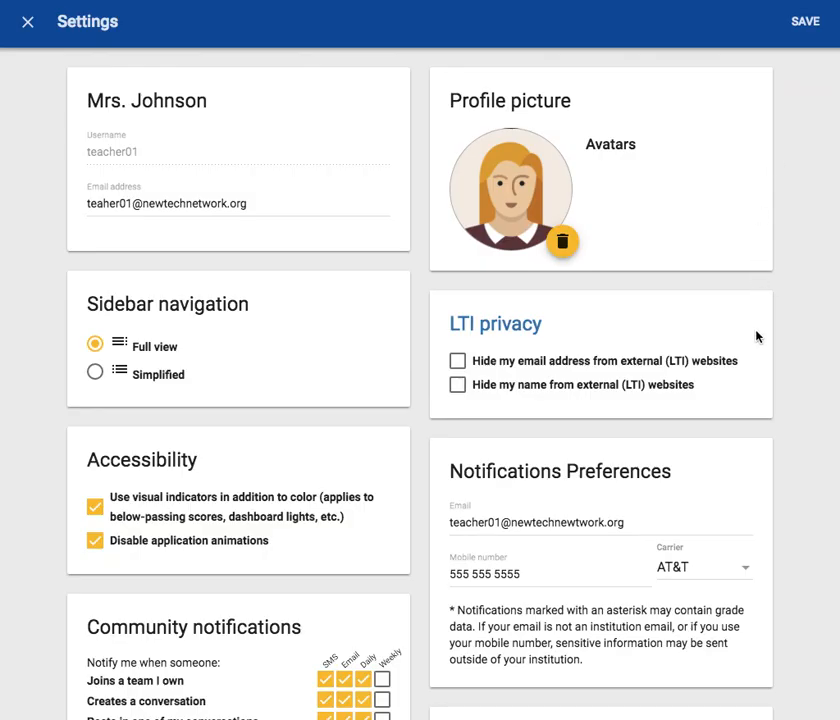